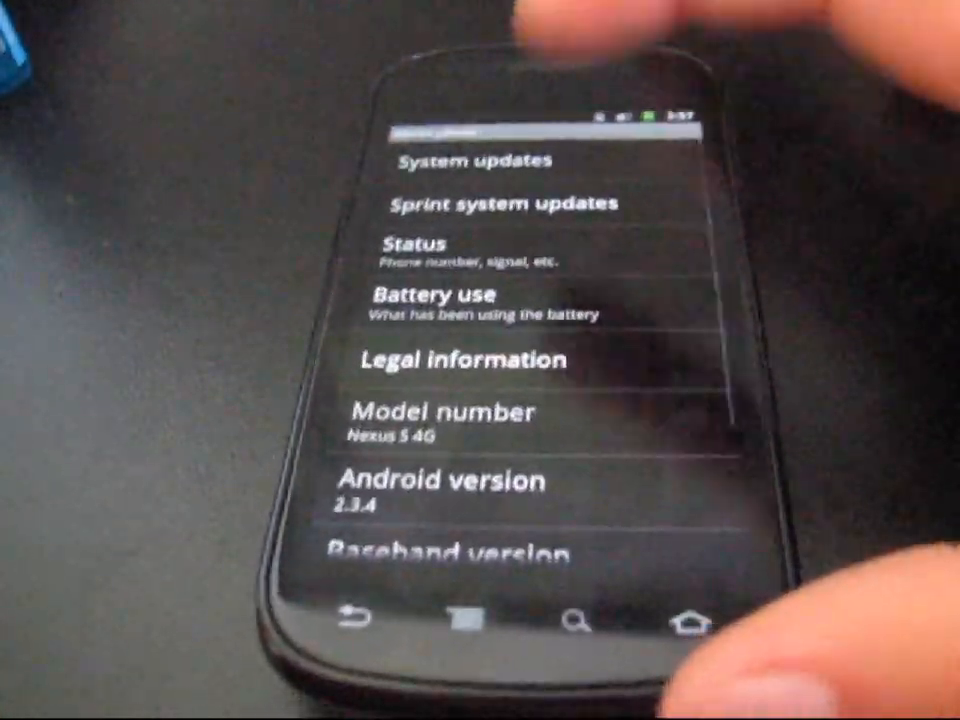
pyautogui.scroll(3)
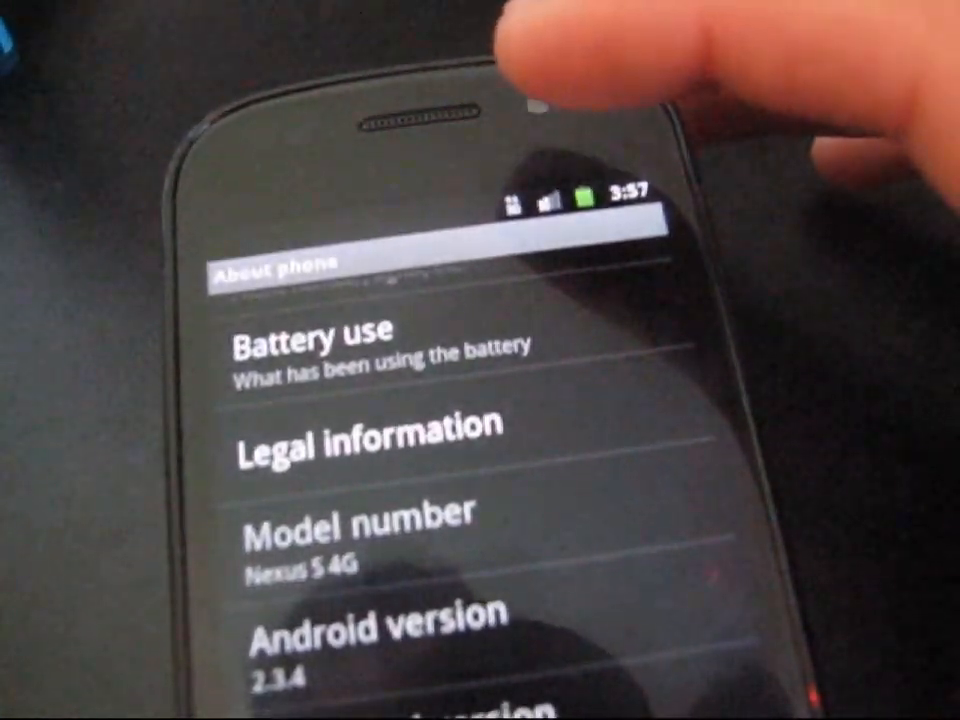
pyautogui.scroll(-3)
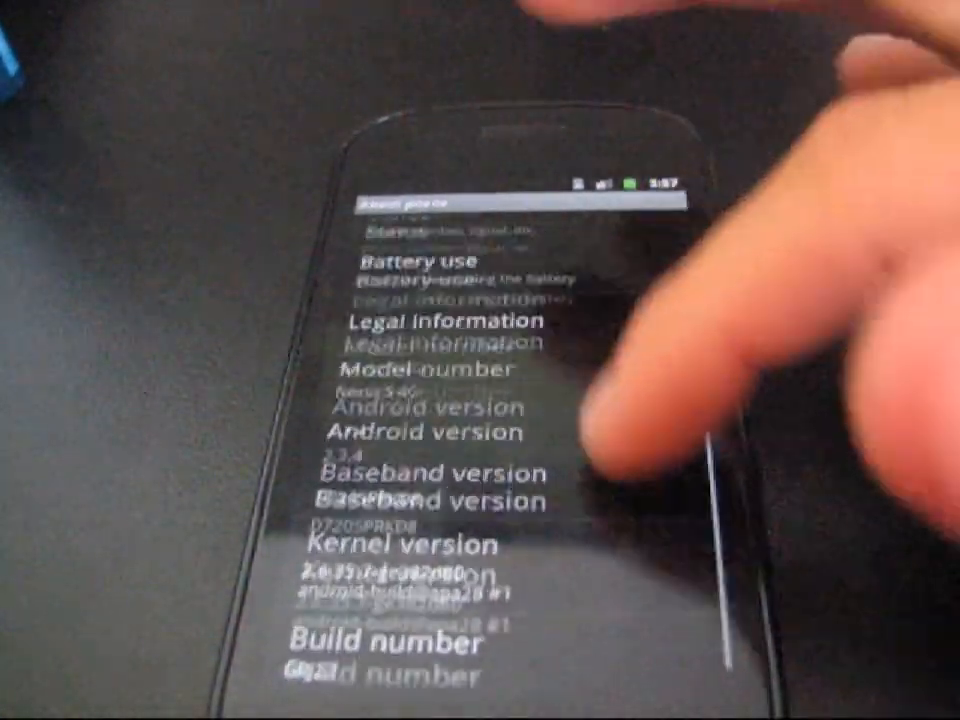